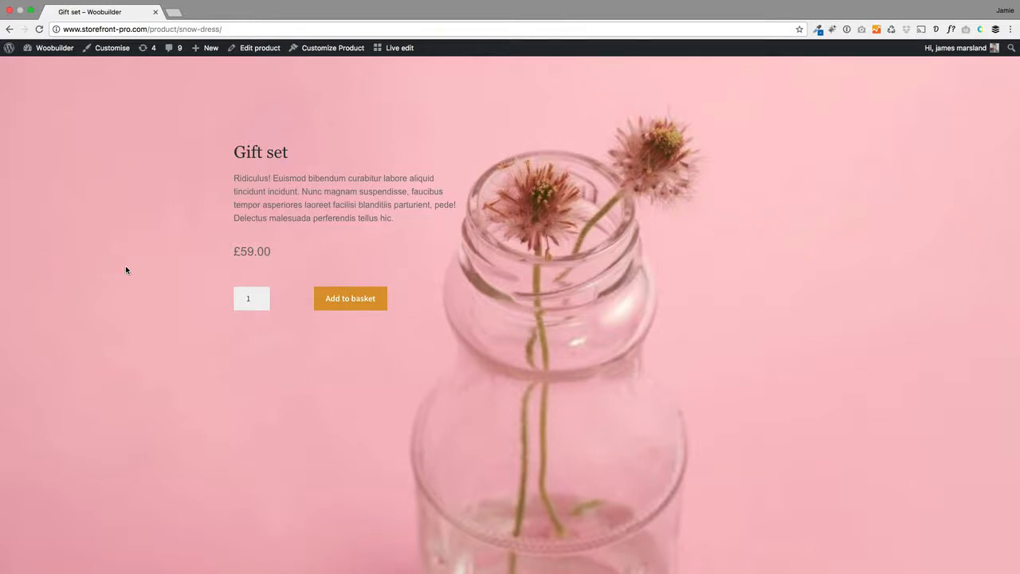
From the Gift set page's admin bar + New menu, create a new Product
scroll("up", 3)
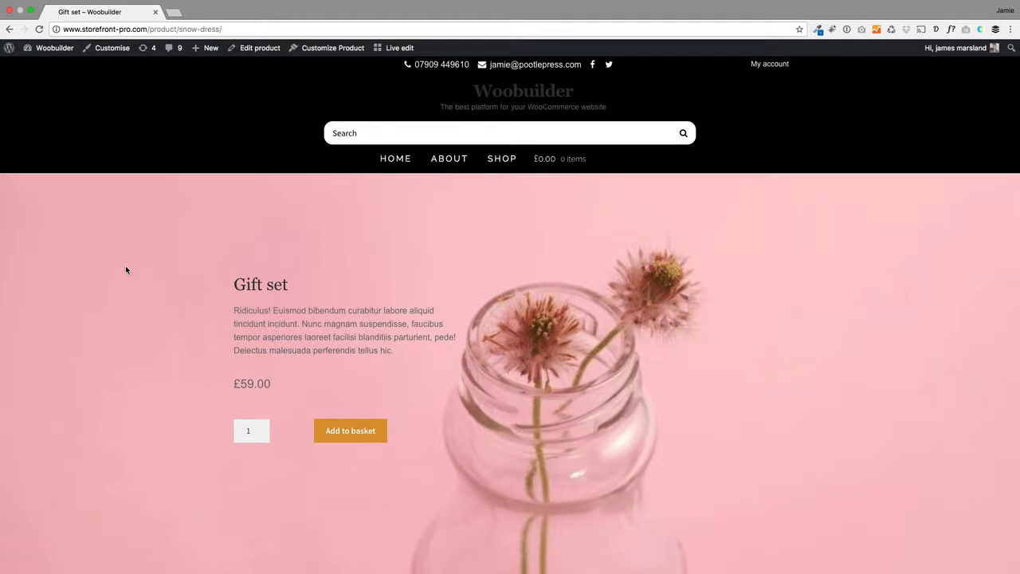
mouse_move(188, 159)
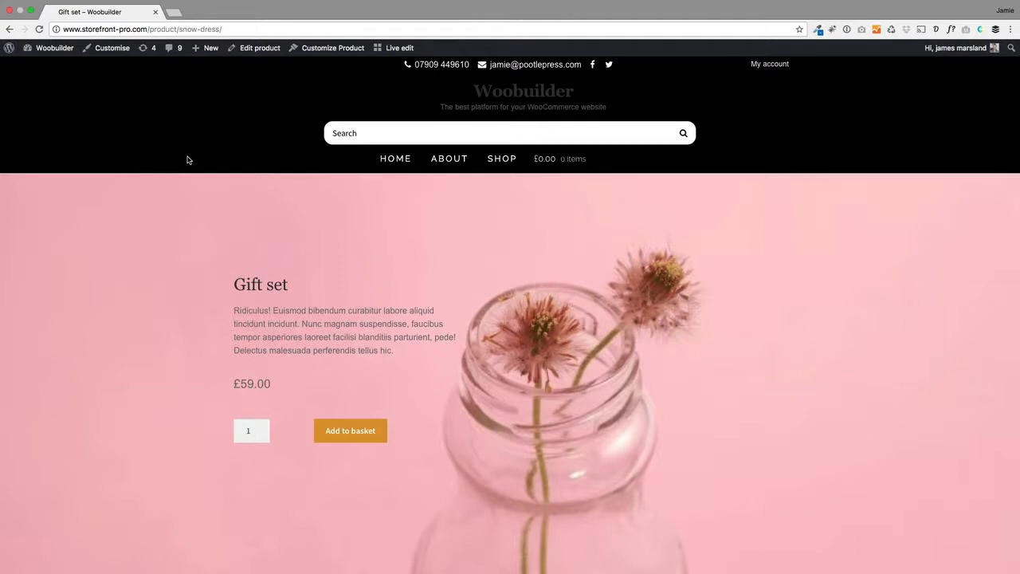
left_click(205, 48)
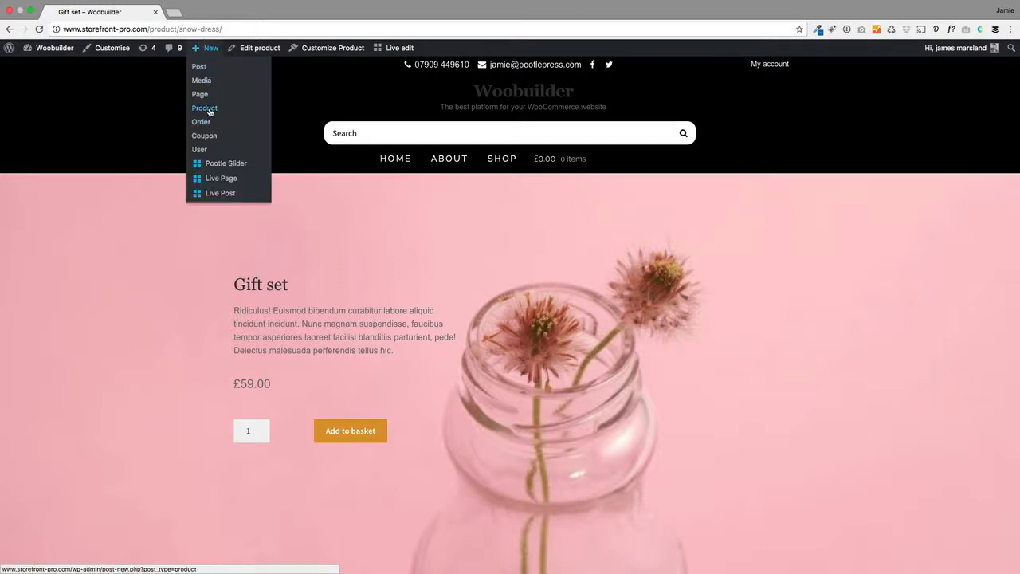
left_click(204, 109)
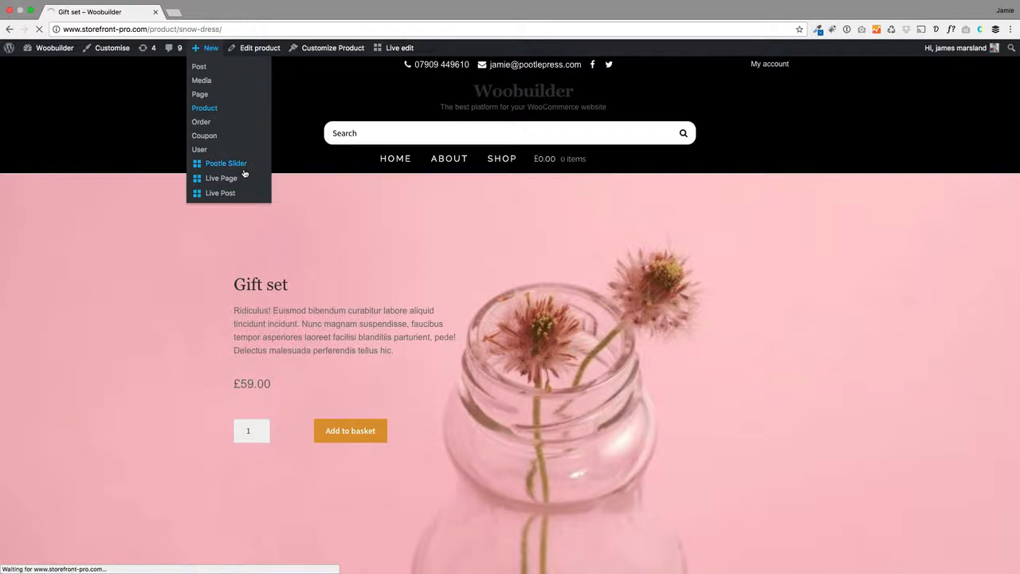
left_click(123, 160)
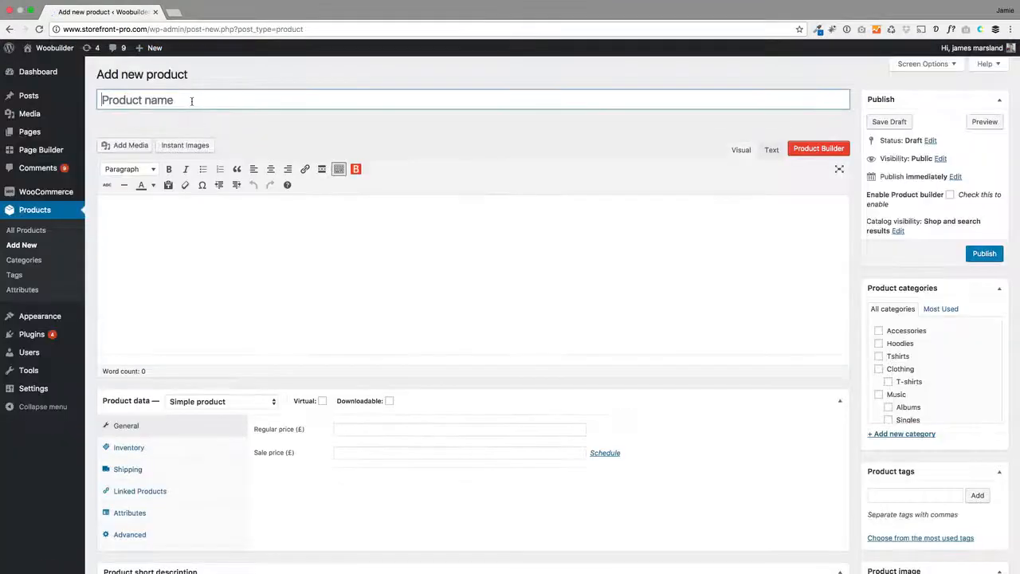
Title the product 'A lovely banana', add the description and price 9, then begin setting its image
type("A lovely")
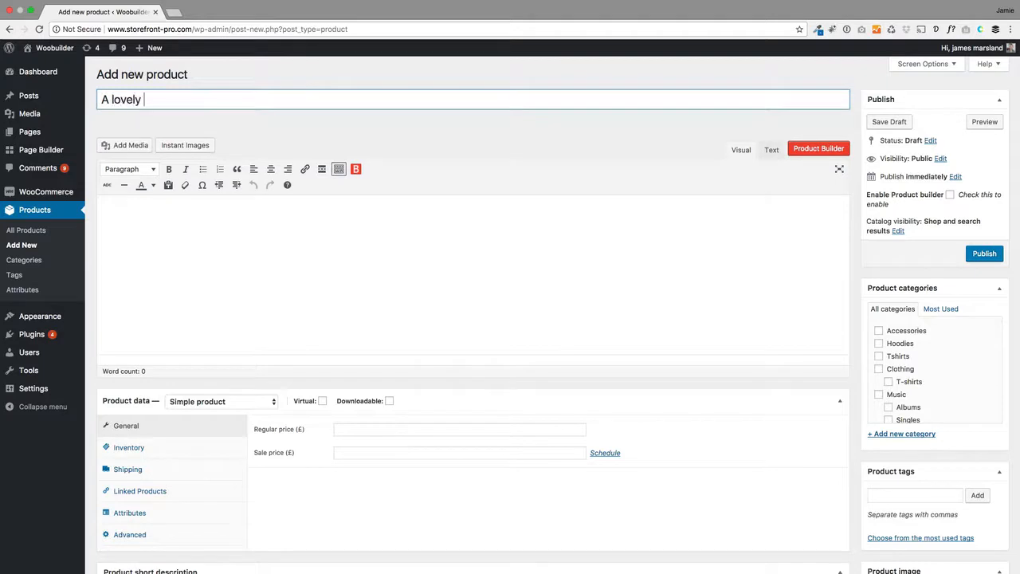
type("banana")
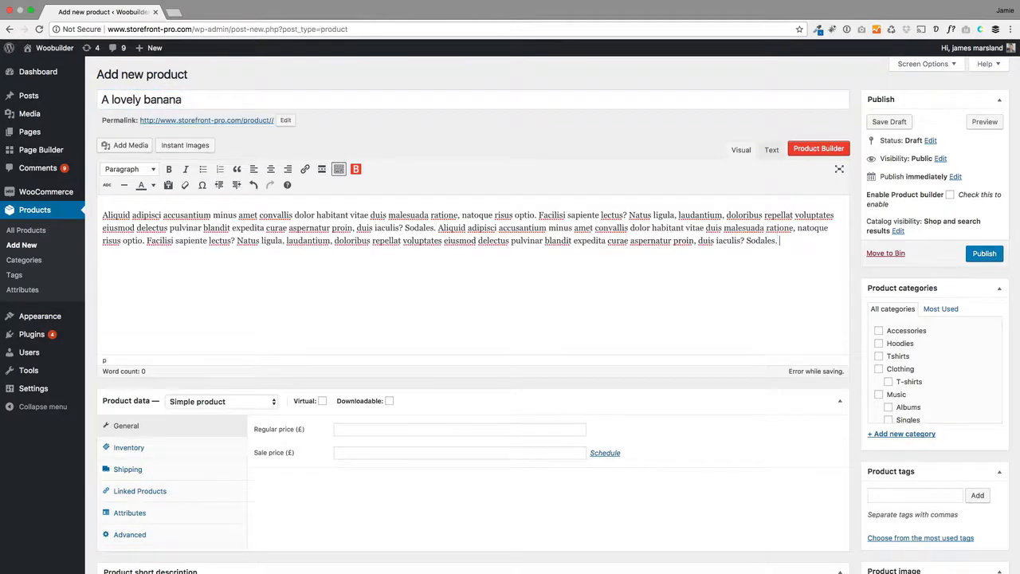
scroll("down", 3)
type("9")
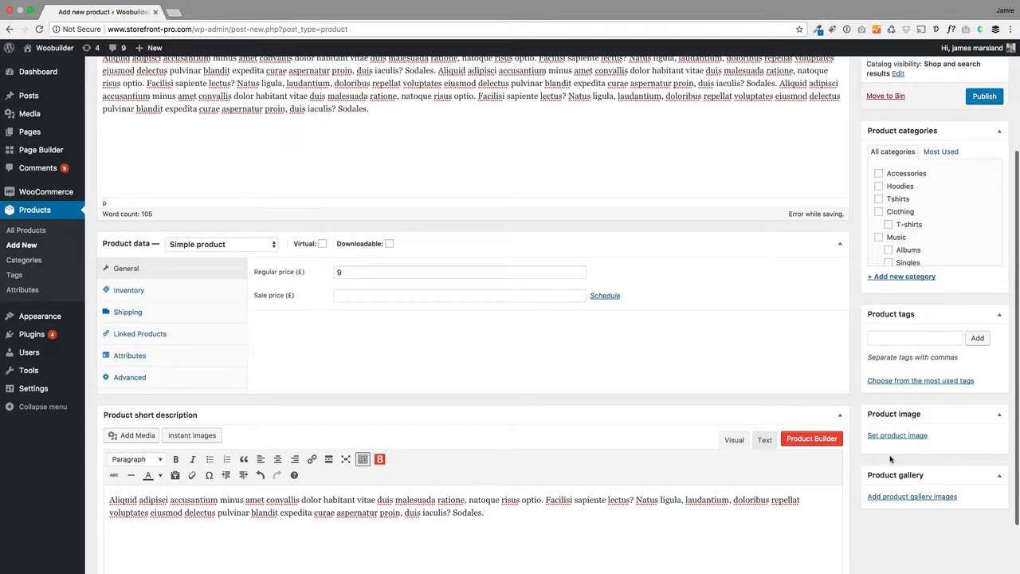
left_click(896, 435)
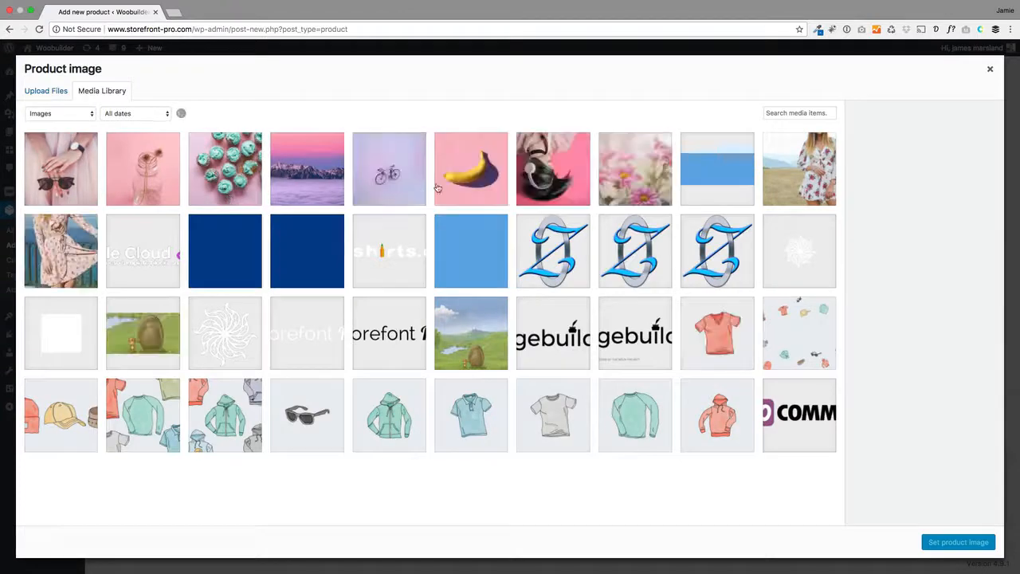
Use the banana photo as product image and publish 'A lovely banana'
left_click(958, 542)
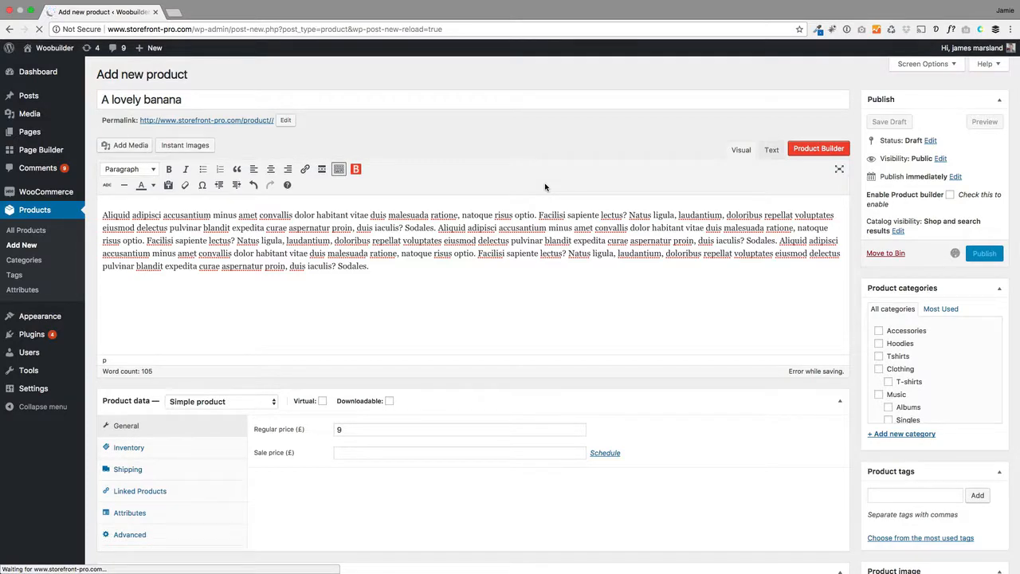
left_click(985, 252)
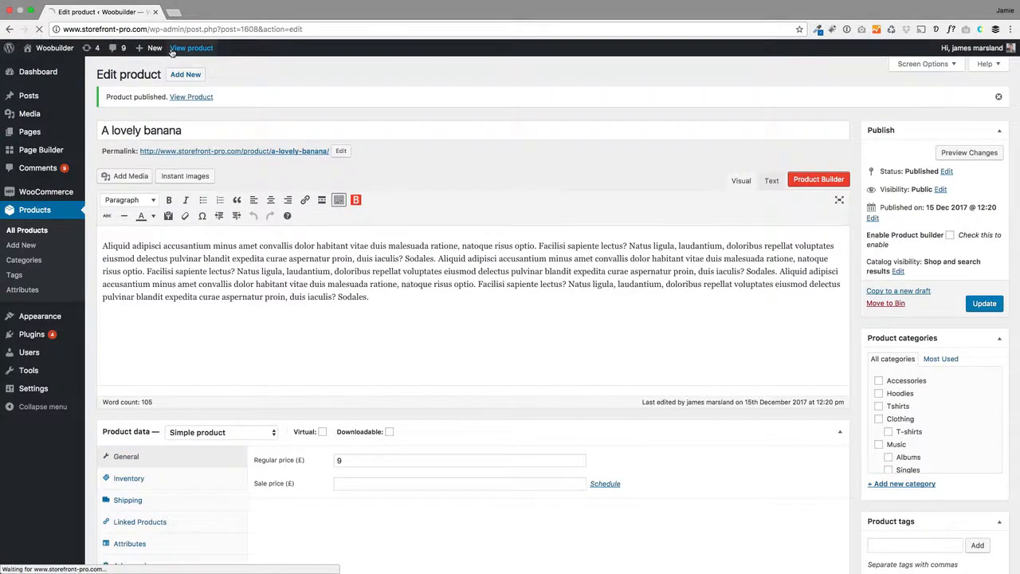
View the live banana page with its photo and £9.00 price, then return to Edit product
left_click(192, 48)
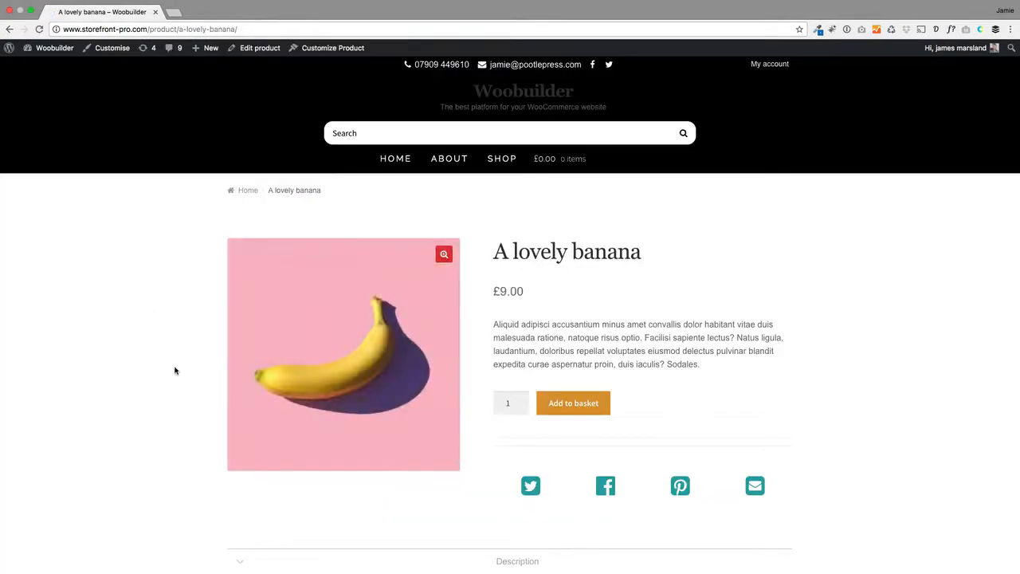
scroll("down", 3)
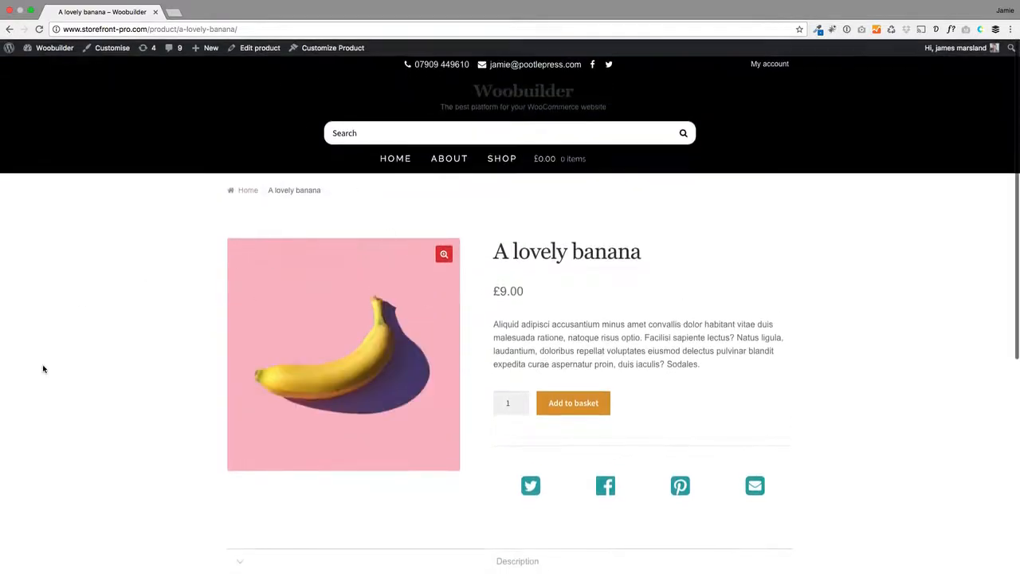
left_click(260, 48)
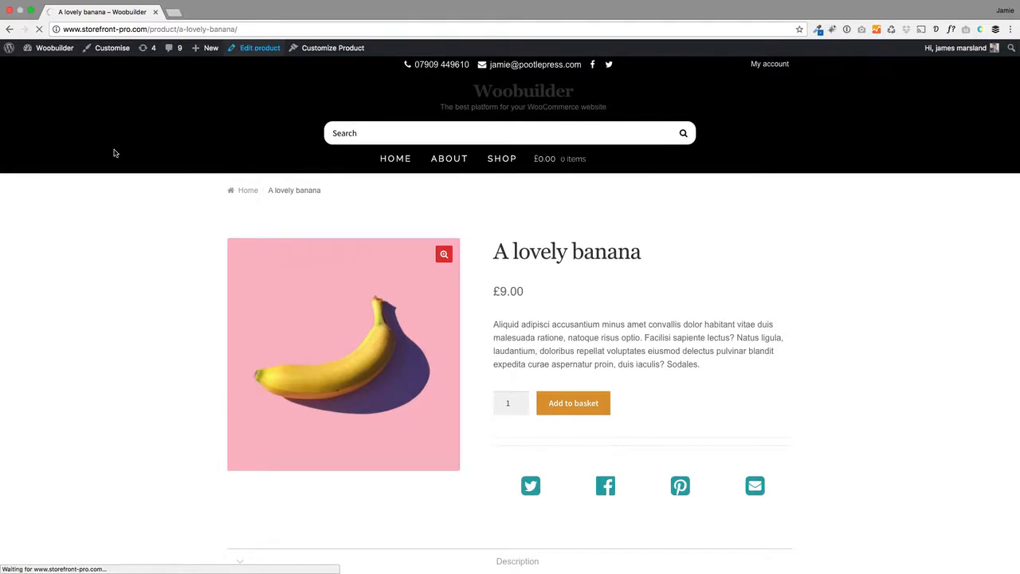
mouse_move(144, 248)
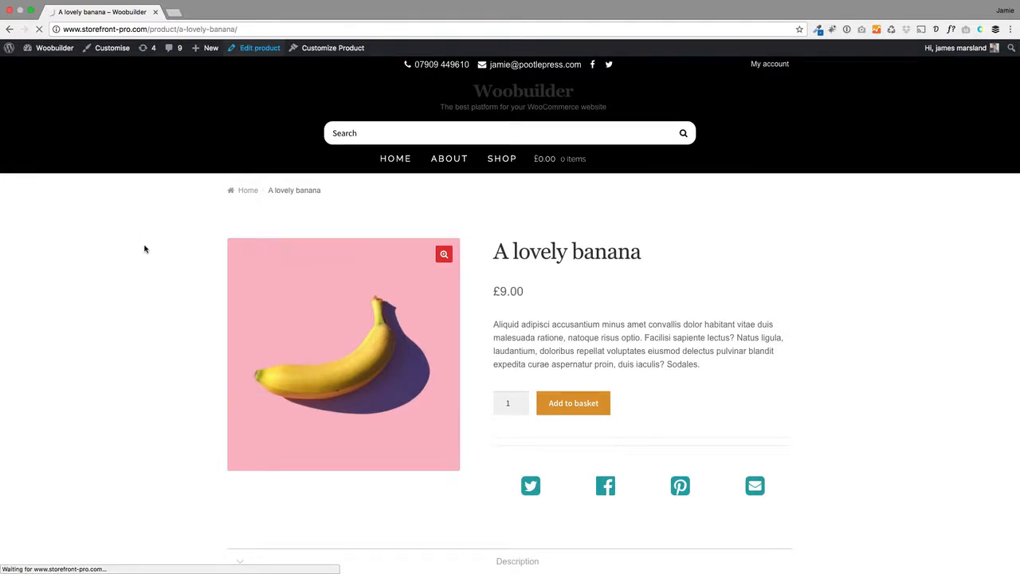
left_click(260, 48)
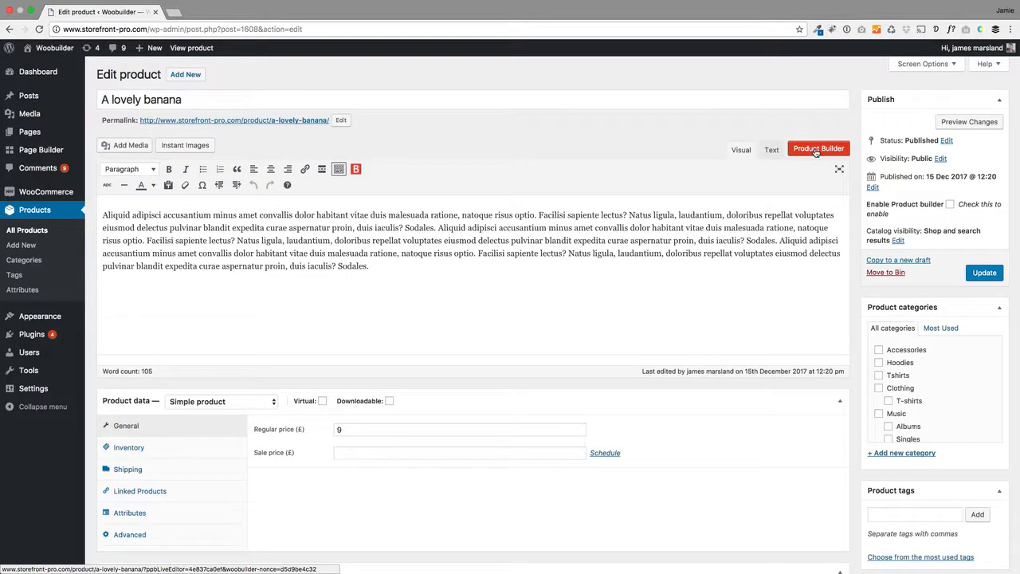
Launch WooBuilder's Product Builder for the banana and add a WC Product details row
left_click(818, 149)
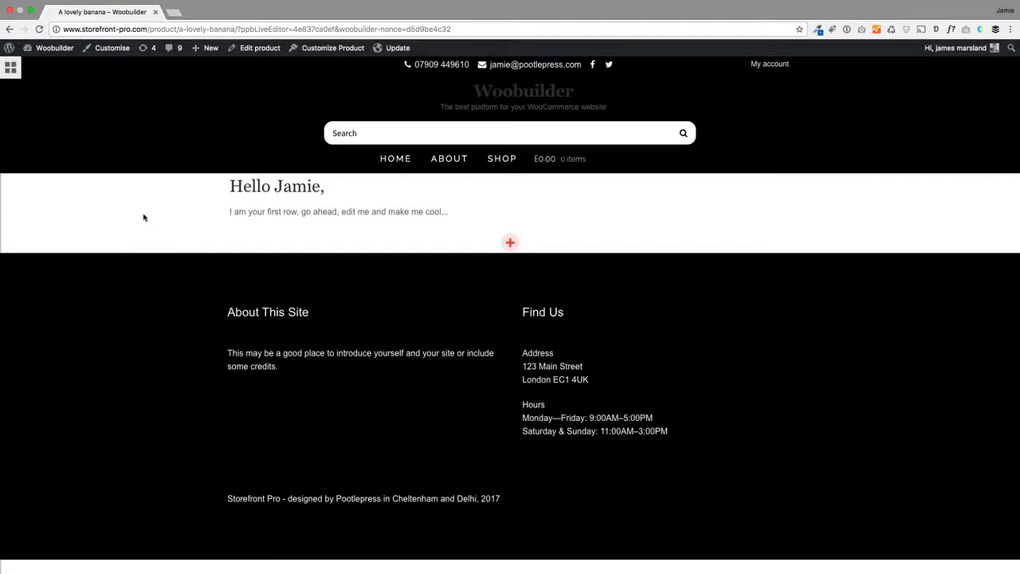
left_click(10, 67)
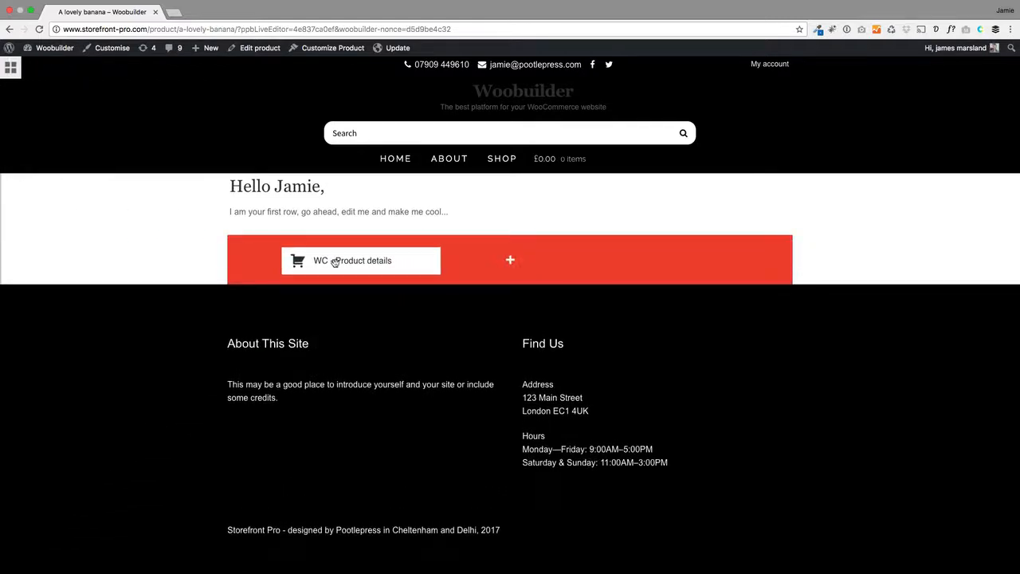
Have WC Product details display Product Title, Short Description, Product Price and Add to Cart
left_click(354, 260)
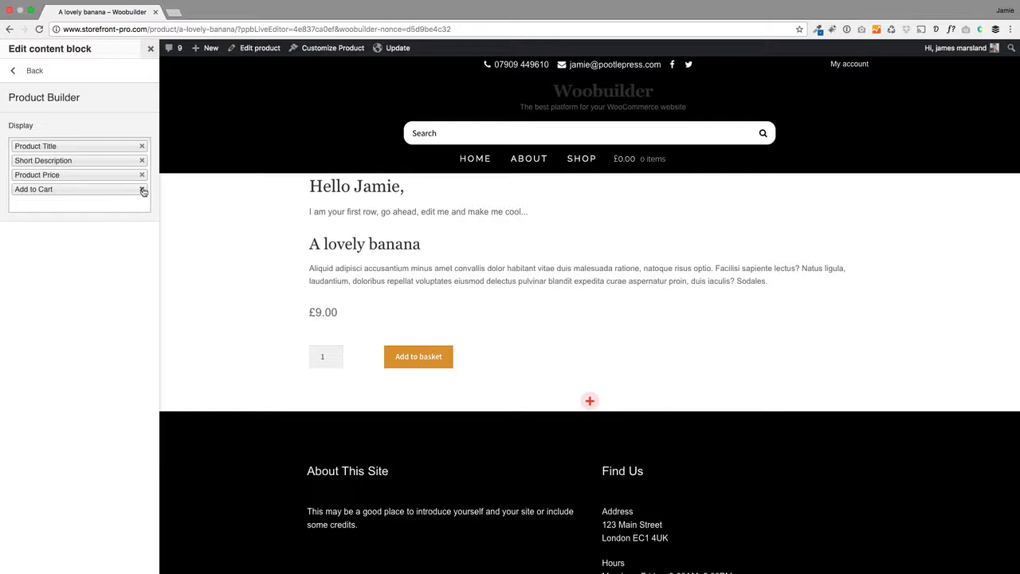
left_click(150, 48)
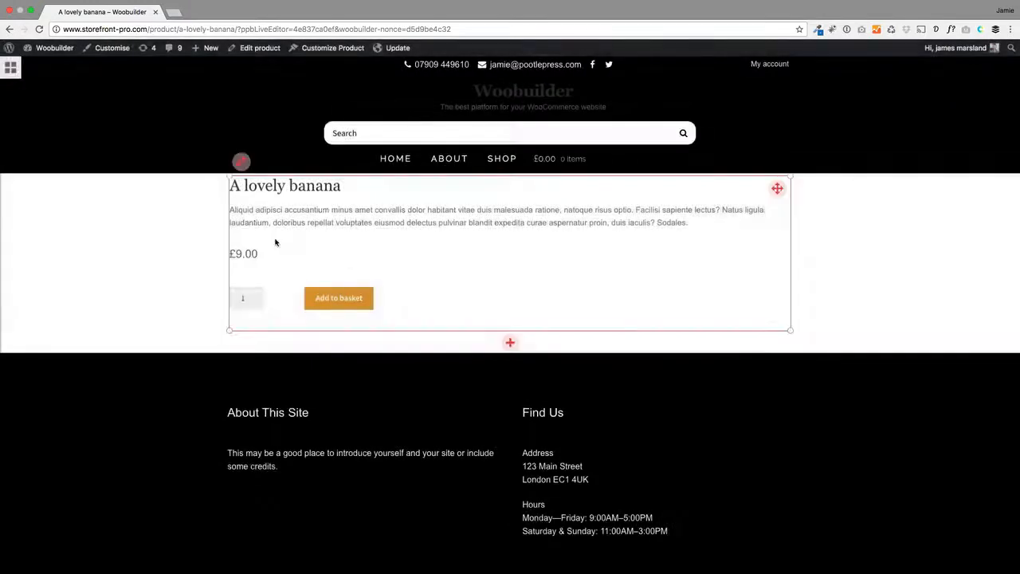
Give the product details row a Background image using the product's own image
left_click(778, 188)
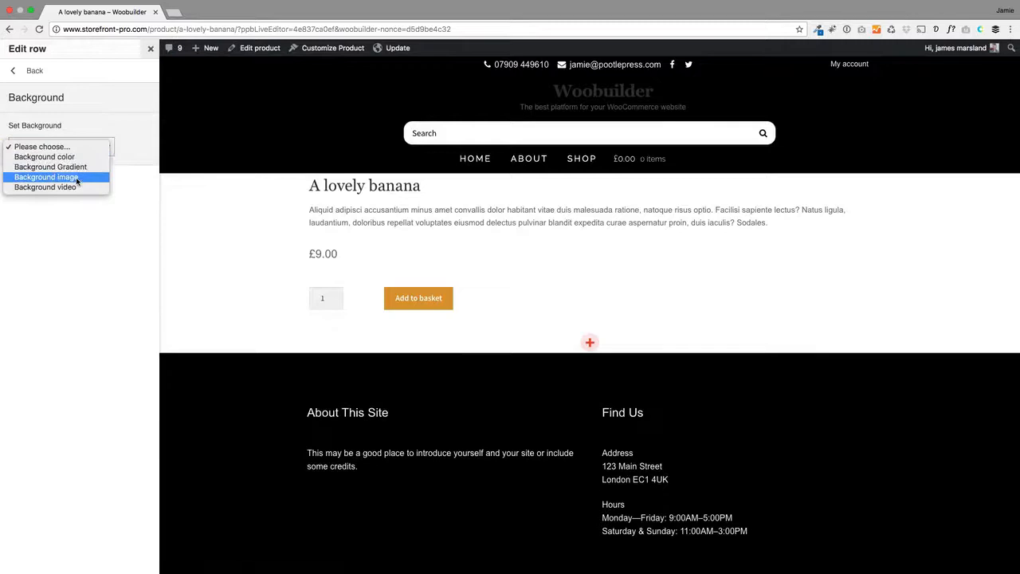
left_click(46, 175)
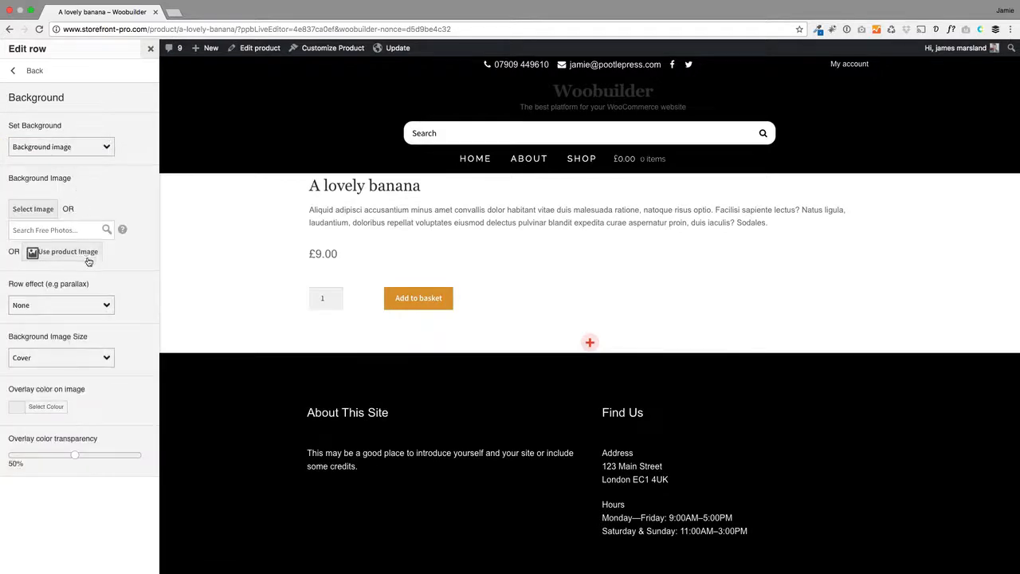
left_click(66, 252)
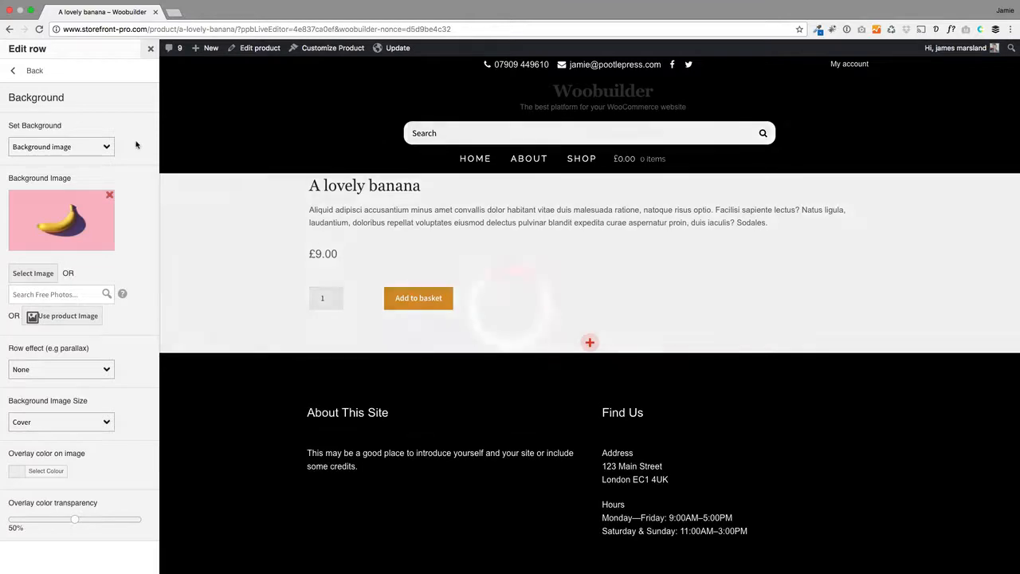
left_click(13, 70)
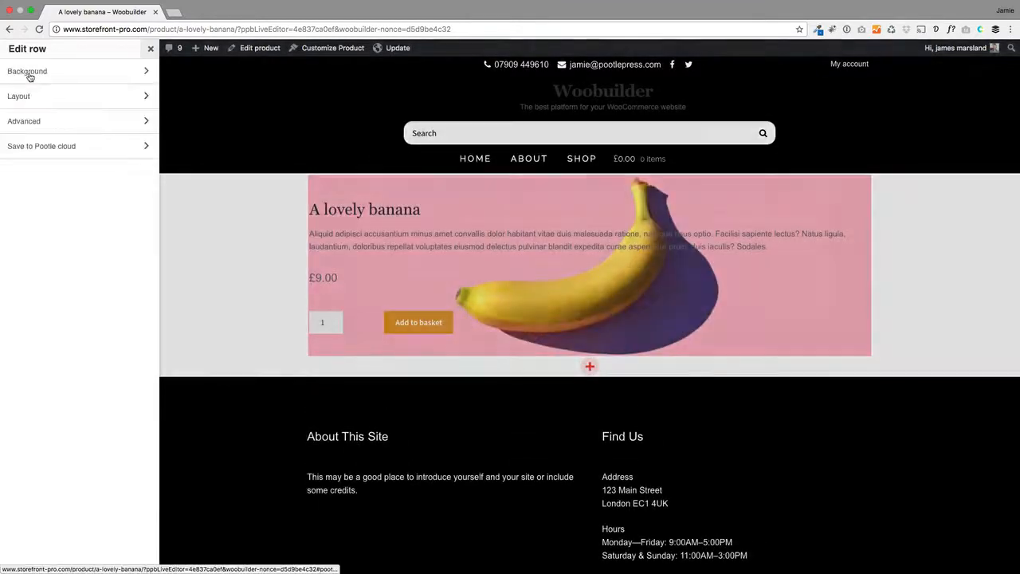
Set the row's layout to Full width with Make row go full height ticked
left_click(19, 95)
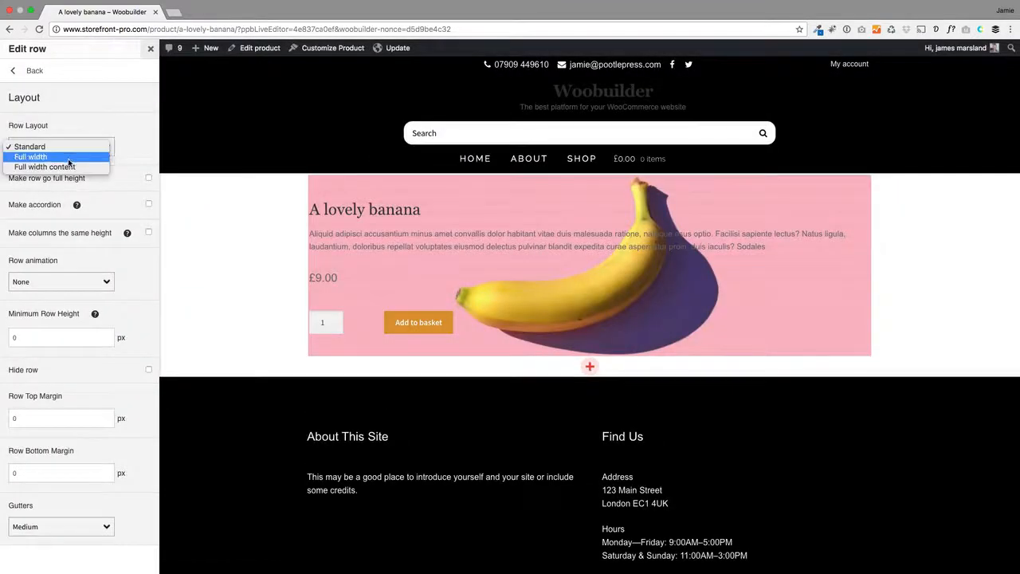
left_click(31, 156)
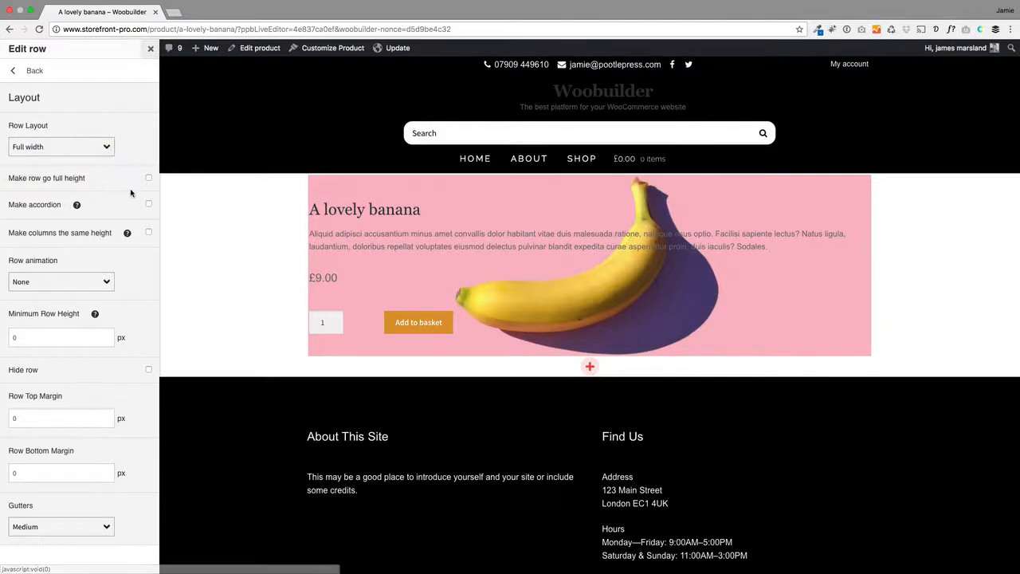
left_click(148, 178)
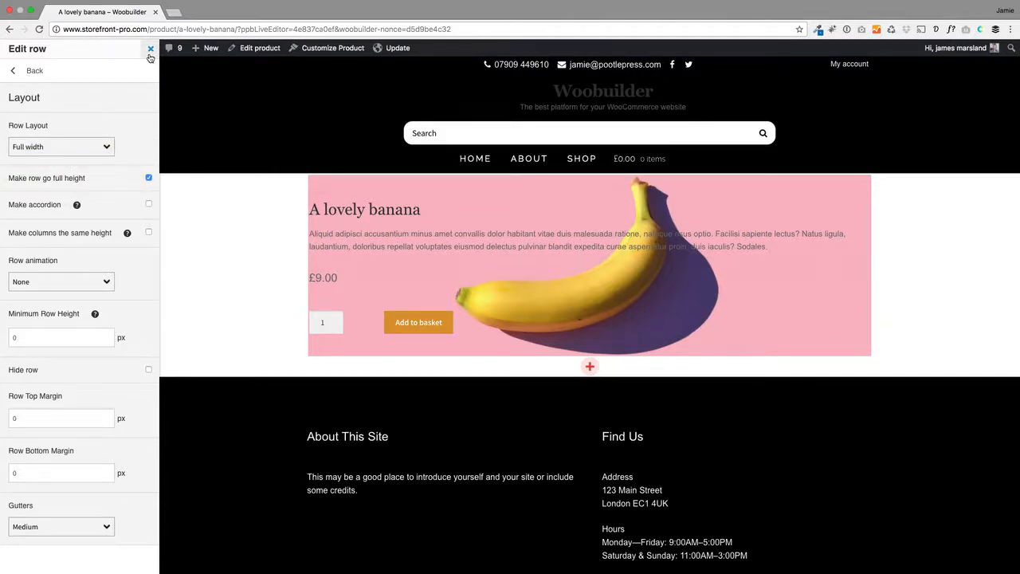
left_click(150, 48)
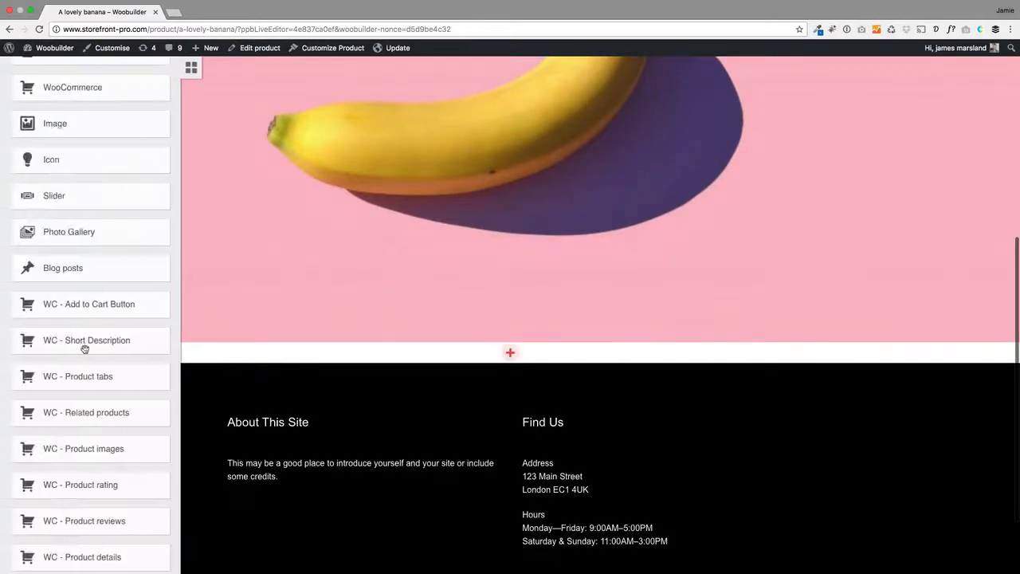
Review the layout and Update to save it and exit live editing
scroll("down", 3)
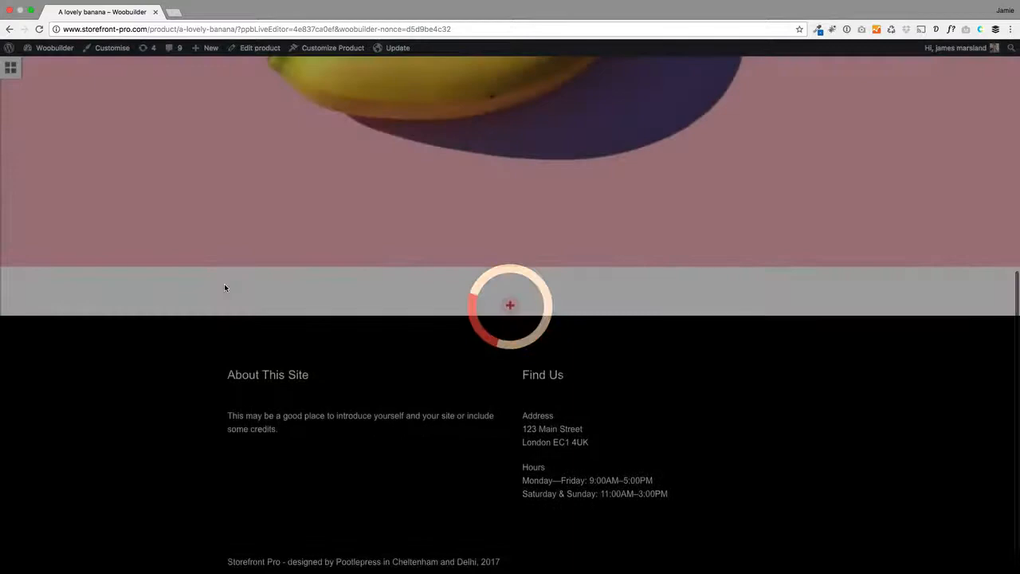
left_click(510, 306)
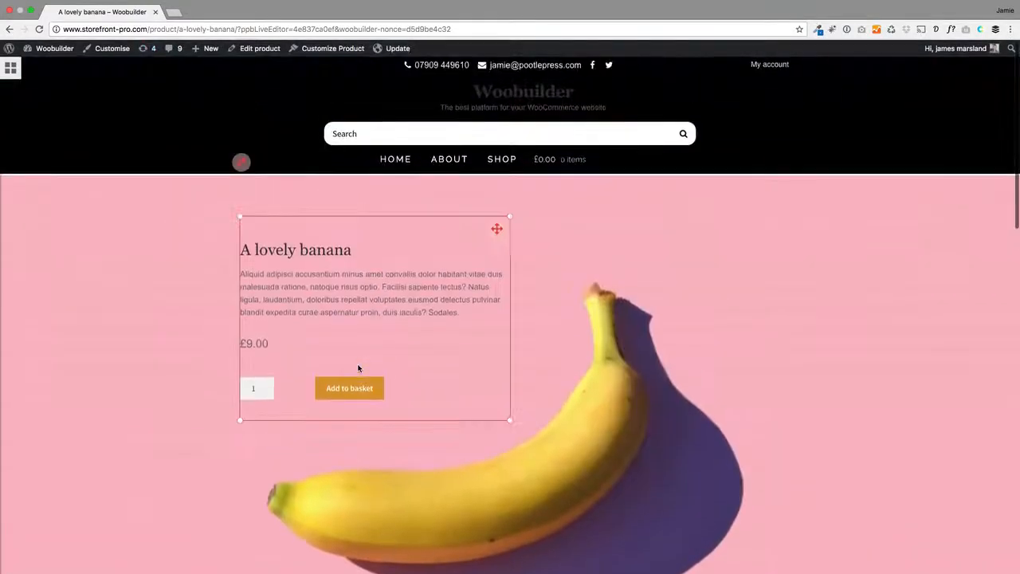
scroll("down", 3)
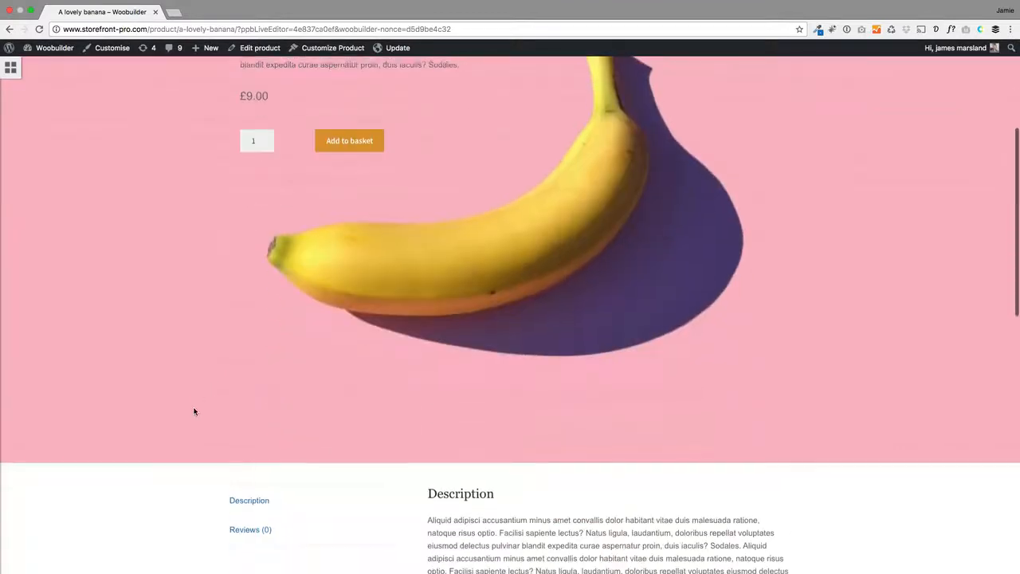
scroll("up", 3)
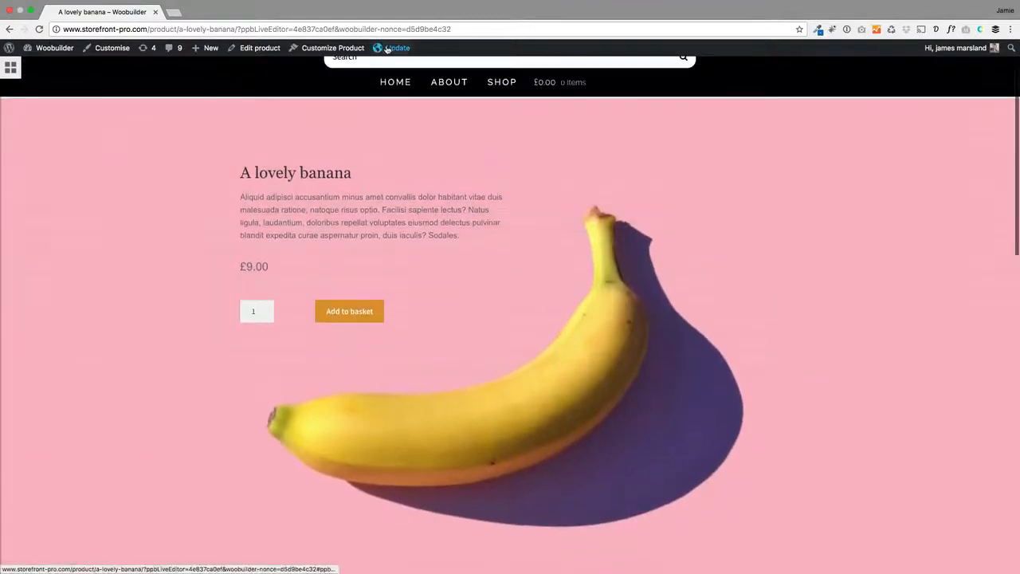
left_click(396, 47)
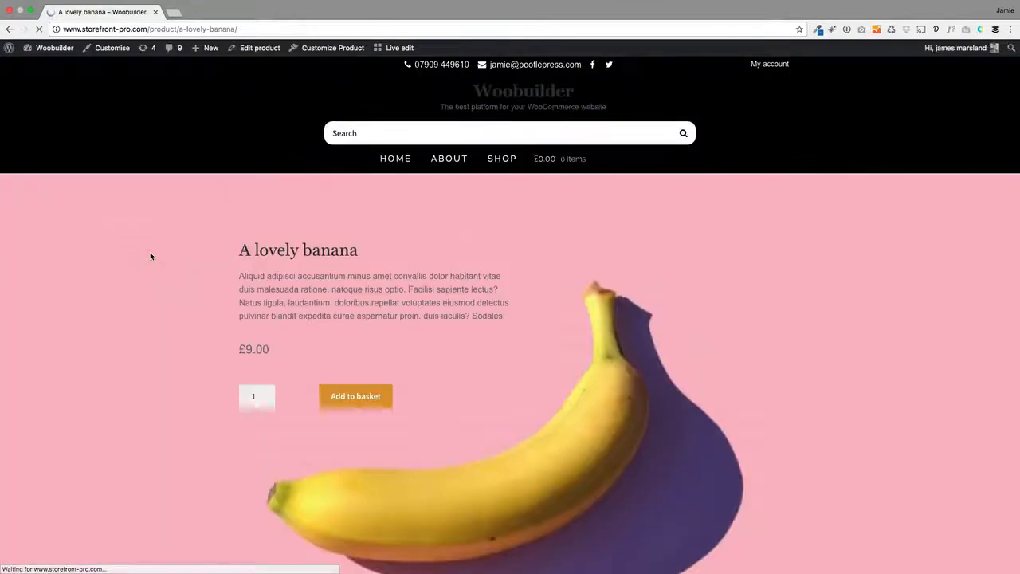
Scroll through the finished banana page, then bring up the Woobuilder site-name admin menu
scroll("down", 3)
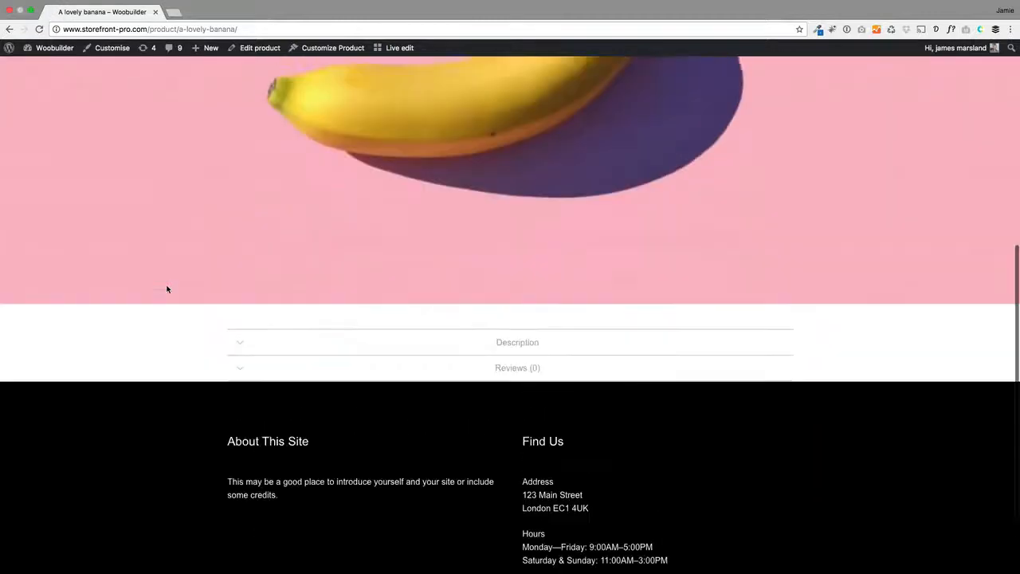
scroll("up", 3)
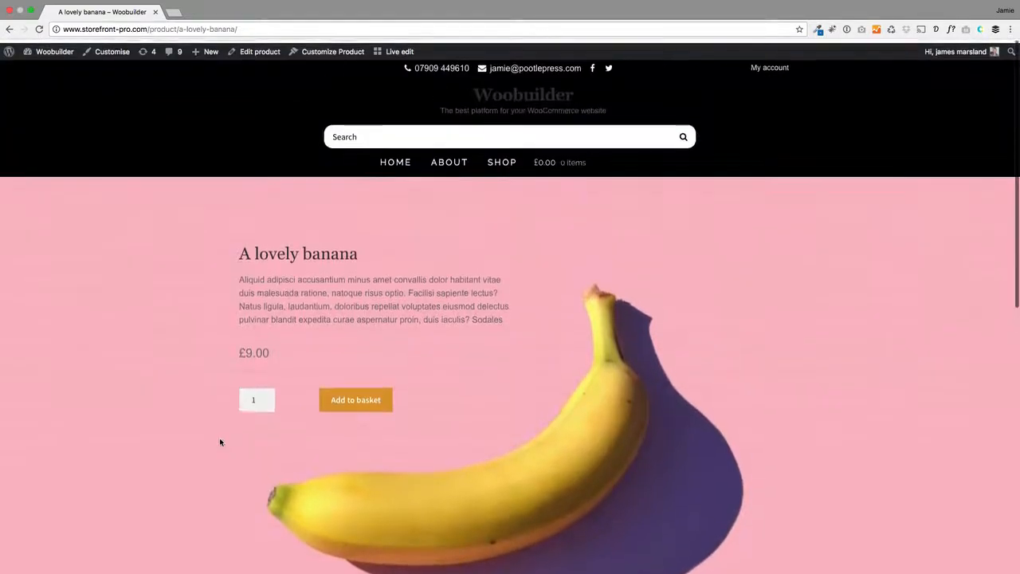
left_click(55, 48)
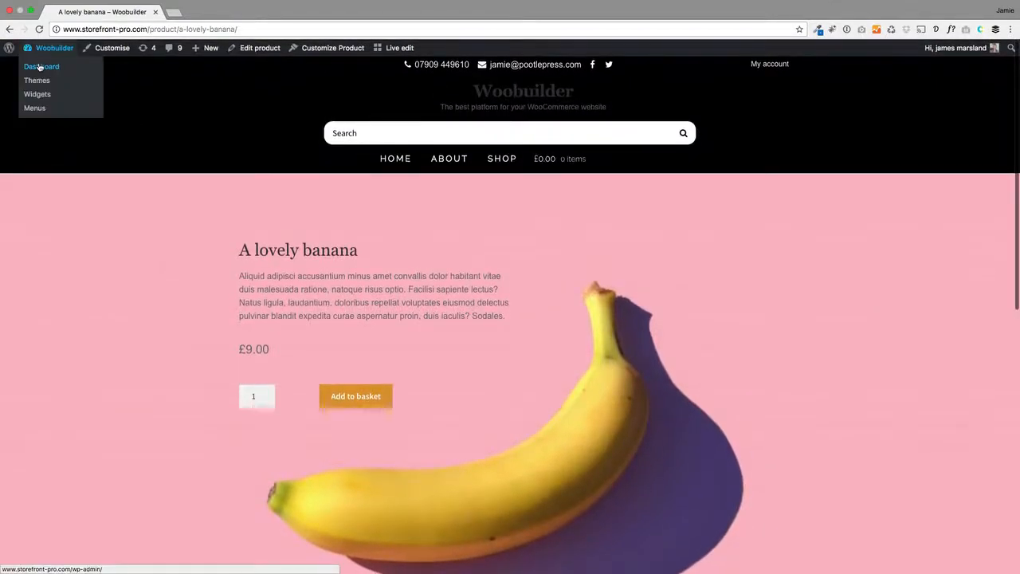
Choose 'A lovely banana' as the WooBuilder starter template in Page Builder settings and save changes
left_click(41, 67)
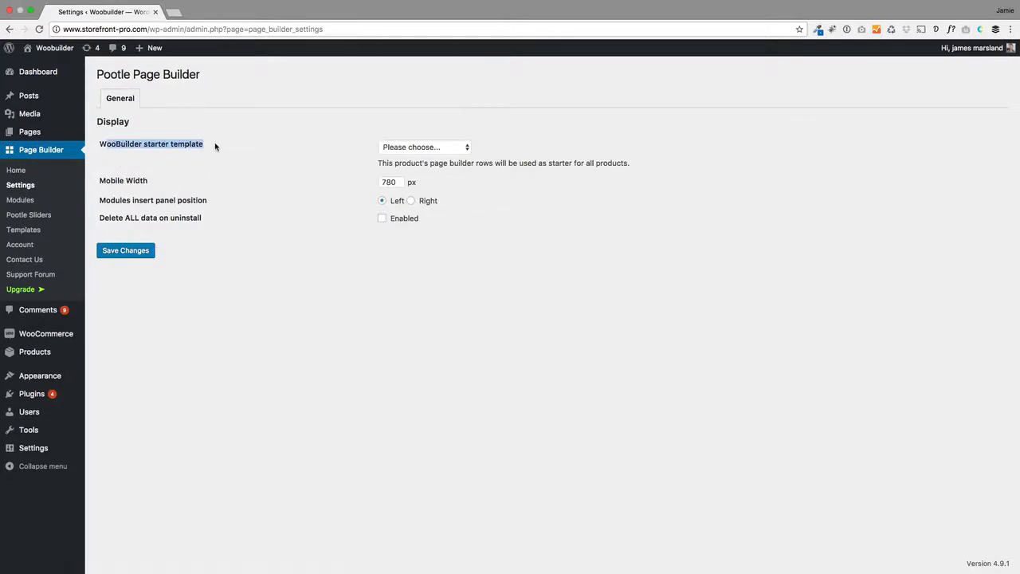
left_click(424, 146)
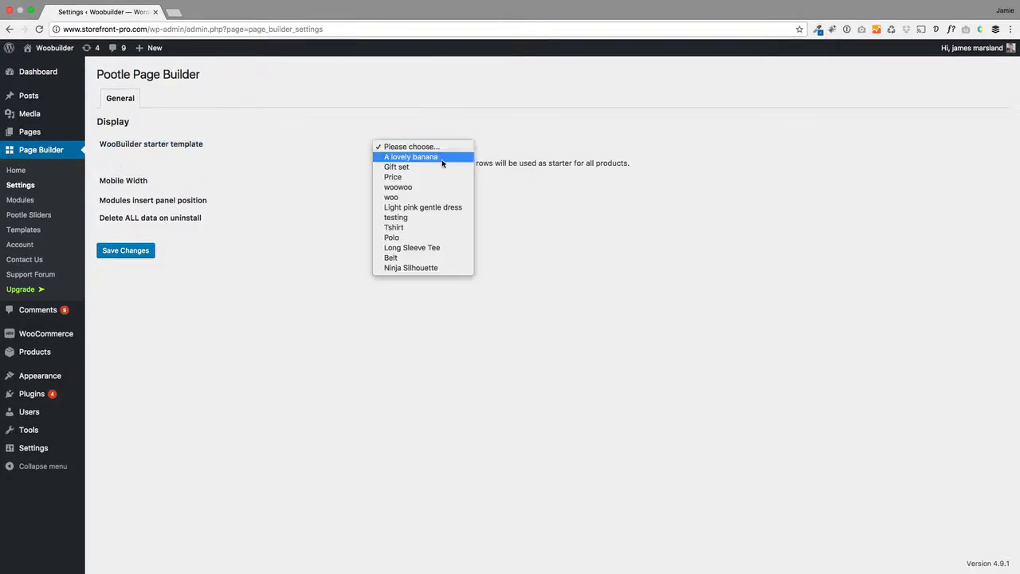
left_click(411, 156)
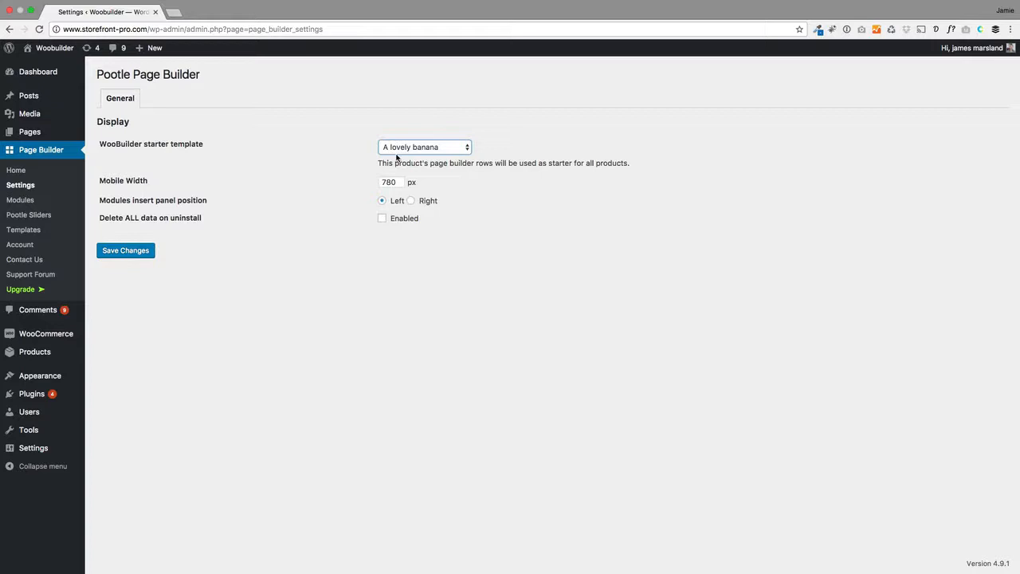
left_click(125, 250)
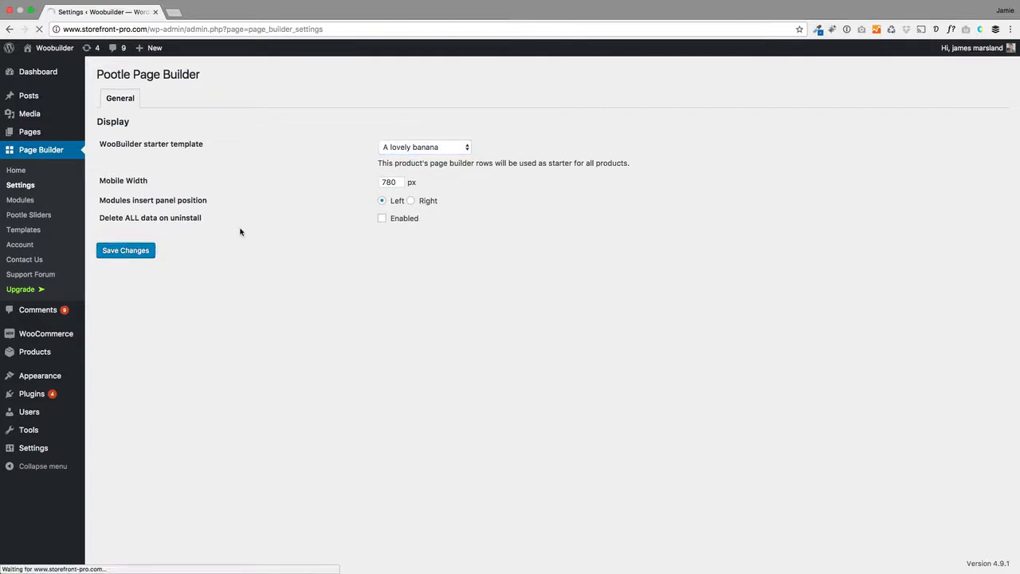
left_click(125, 250)
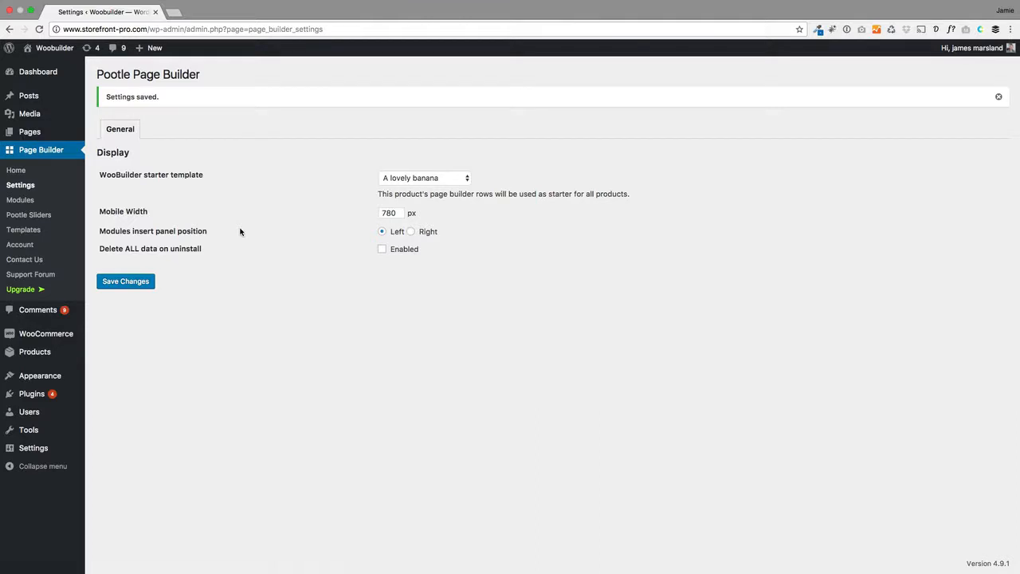
left_click(152, 48)
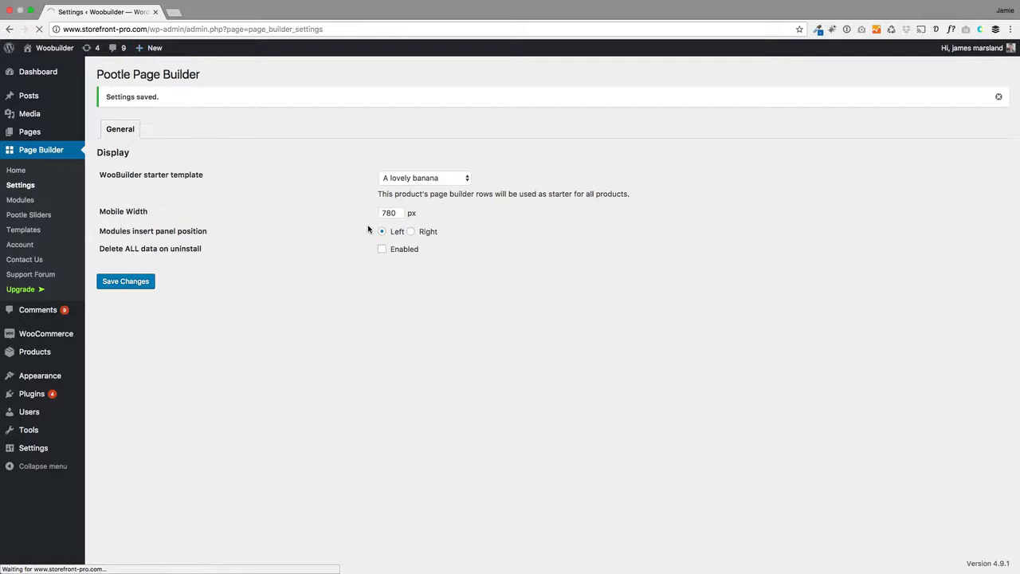
mouse_move(551, 365)
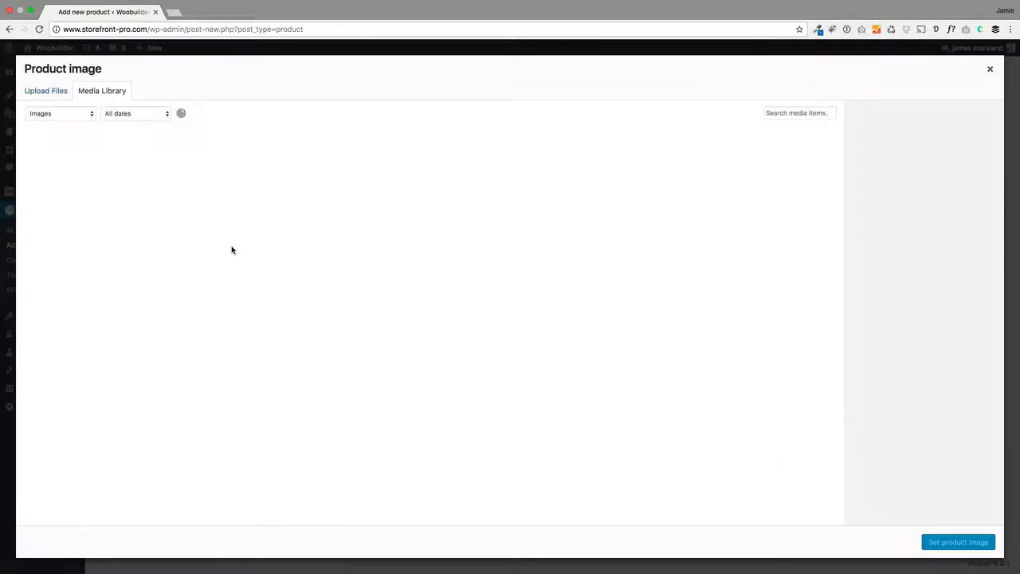
Pick the pink headphones photo from the Media Library as the product image
left_click(102, 89)
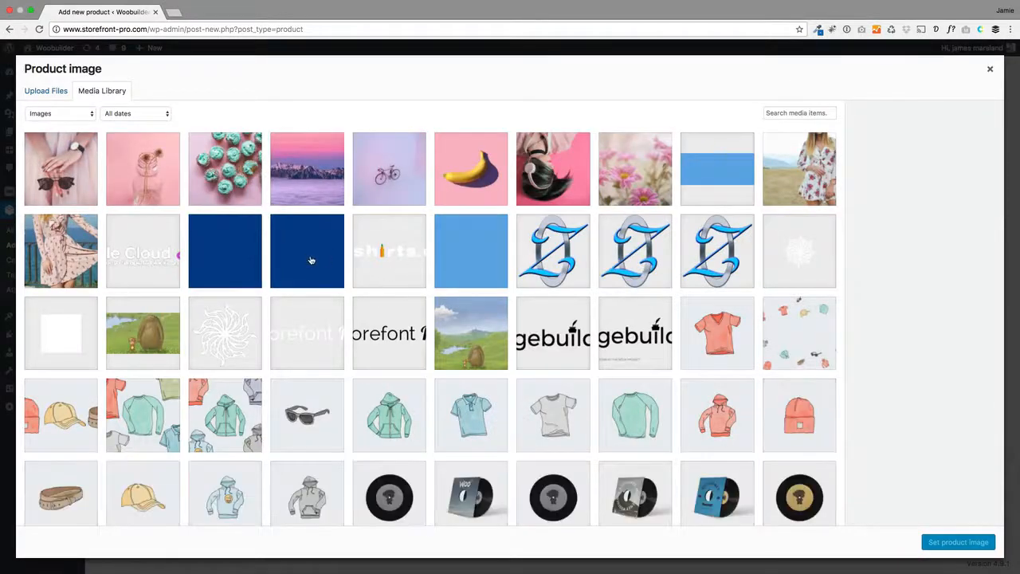
mouse_move(328, 255)
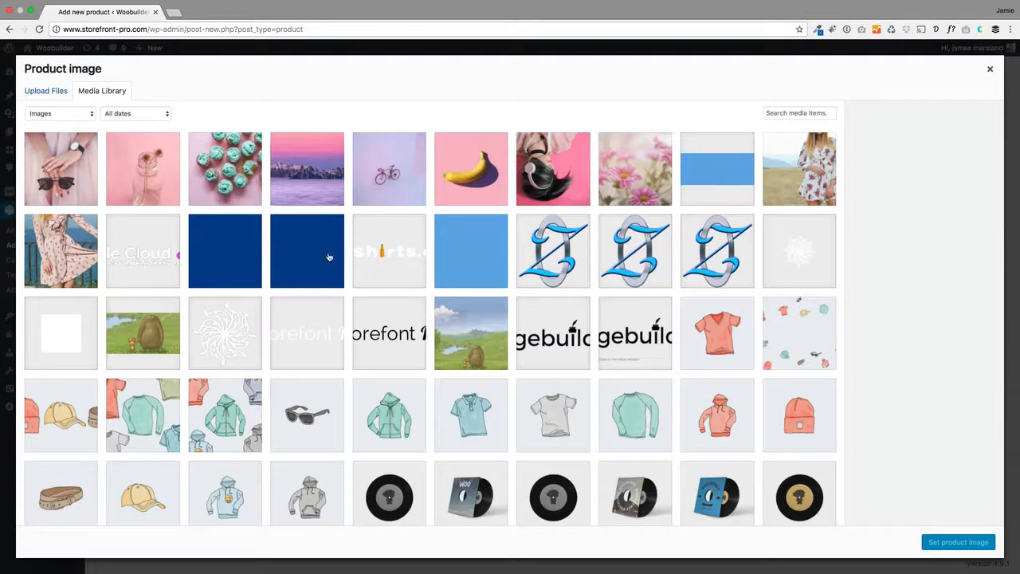
left_click(553, 169)
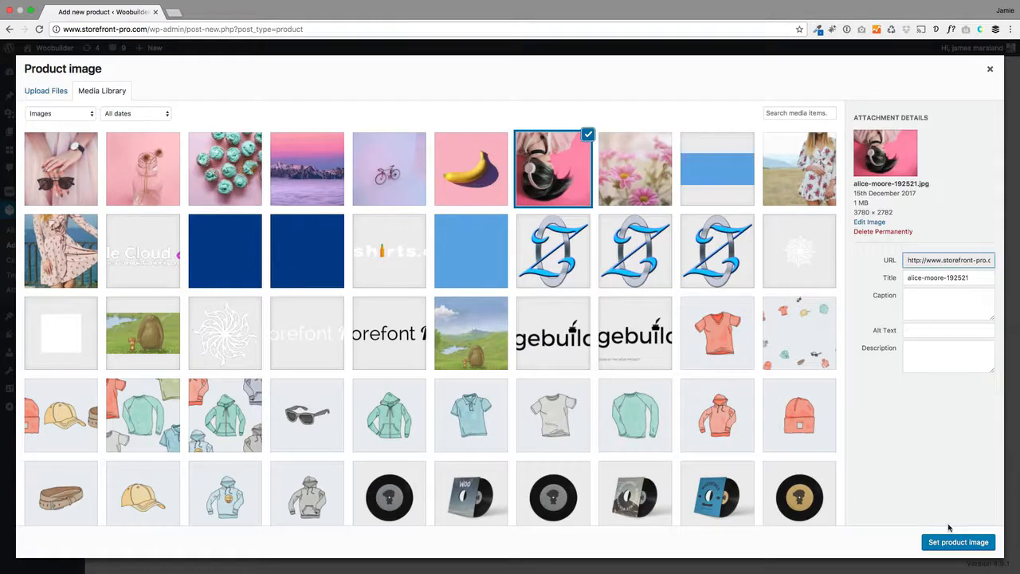
left_click(958, 542)
type("Head")
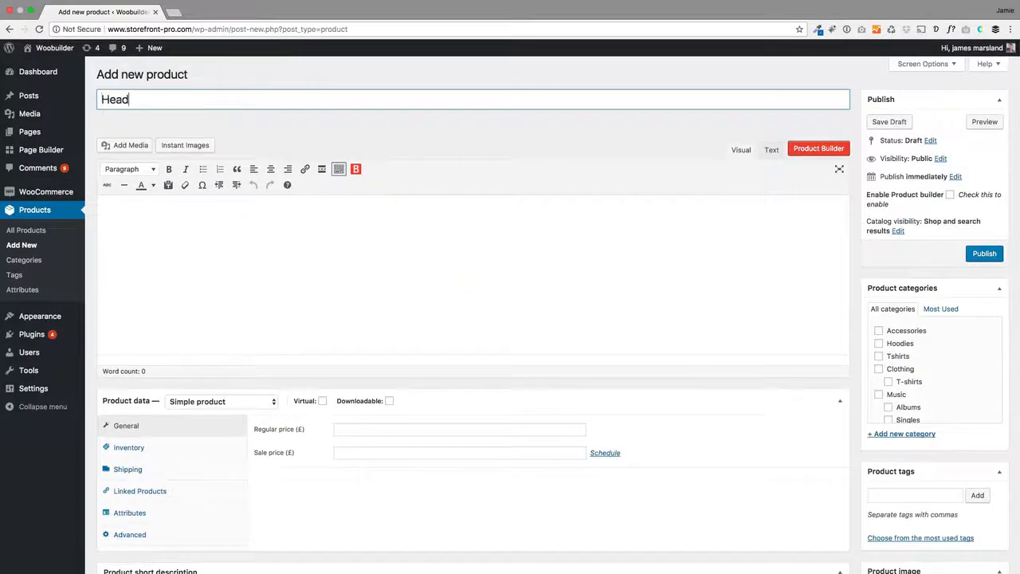
Title the product 'Headphones', set regular price 199, and publish it
type("phones")
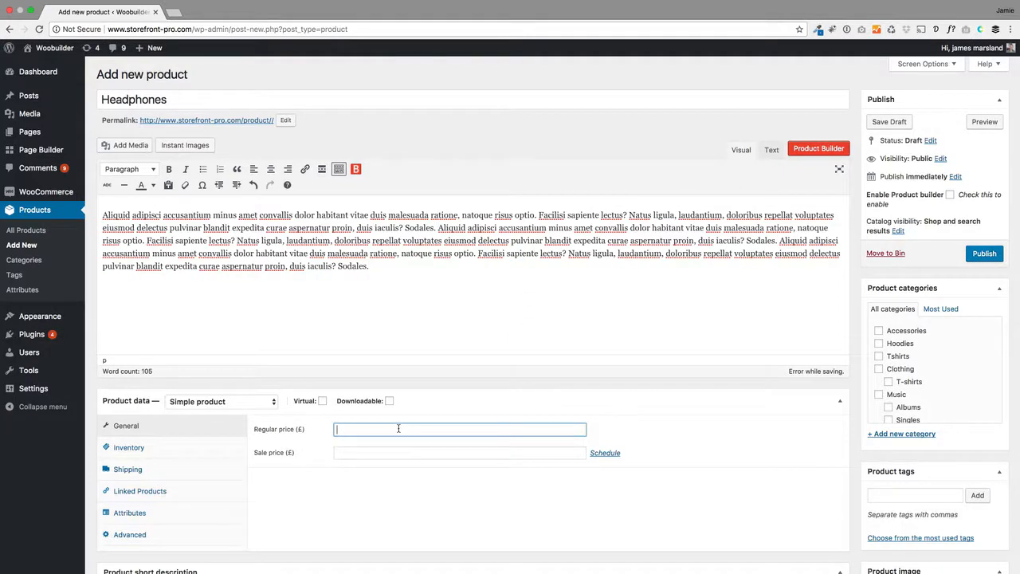
type("199")
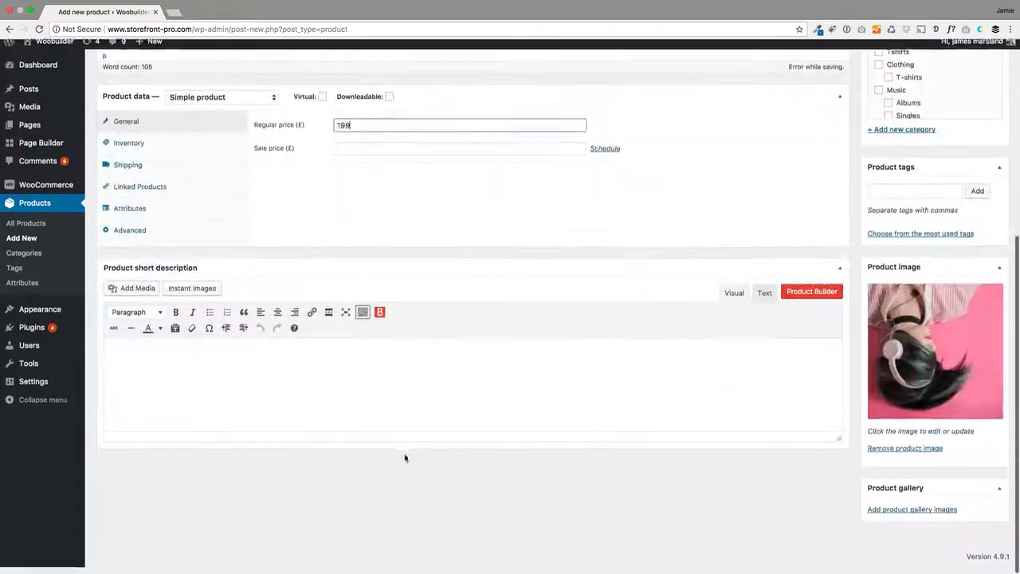
scroll("up", 3)
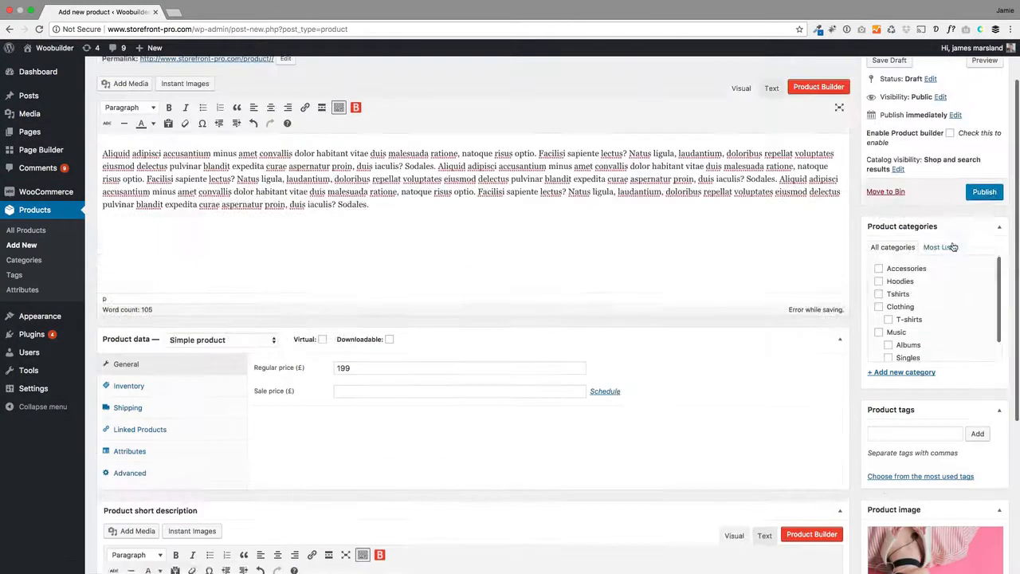
left_click(985, 191)
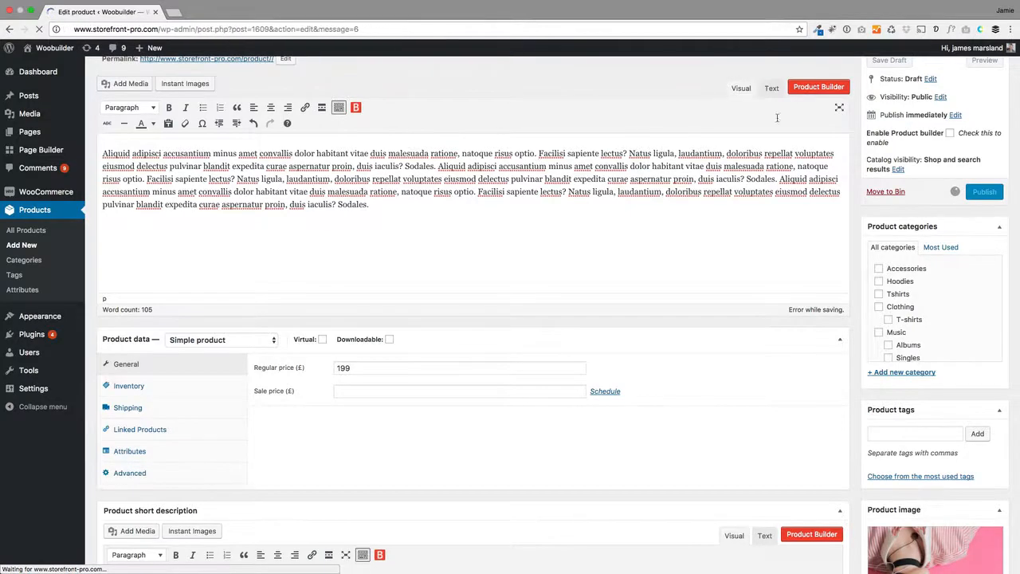
left_click(985, 191)
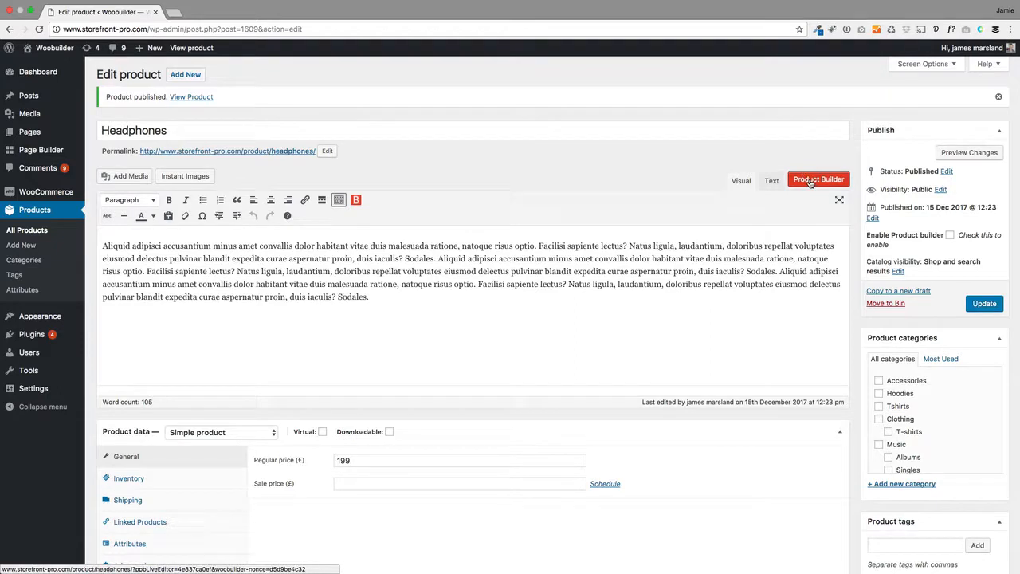
Review the Headphones page in the Product Builder live editor with the banana layout and update it
left_click(819, 179)
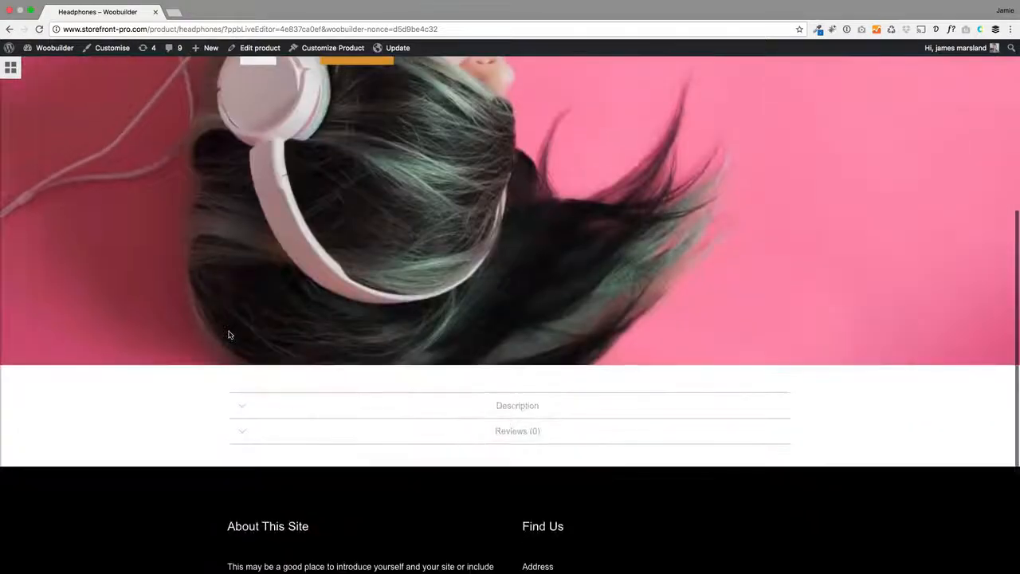
scroll("up", 3)
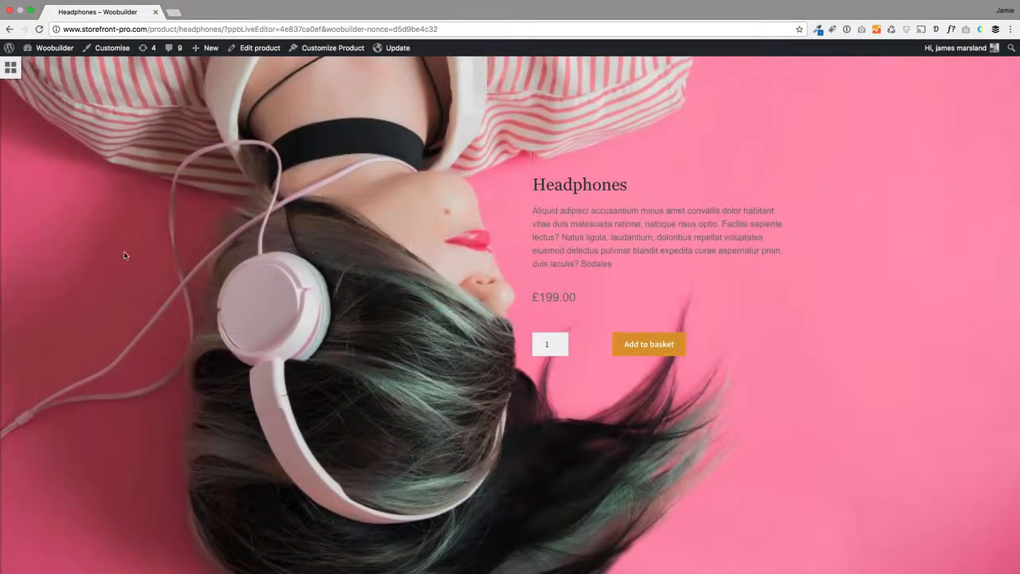
scroll("up", 3)
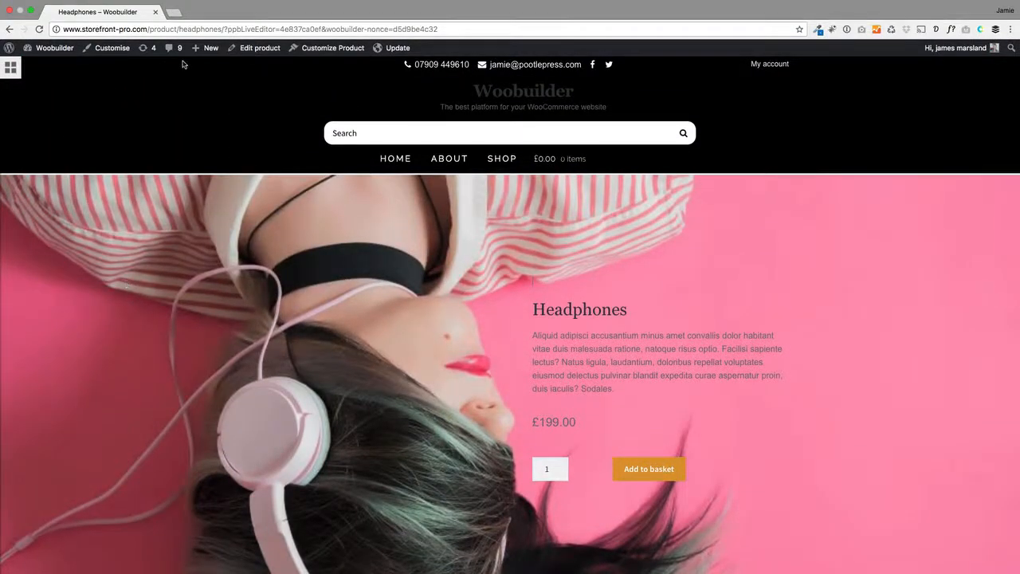
left_click(399, 48)
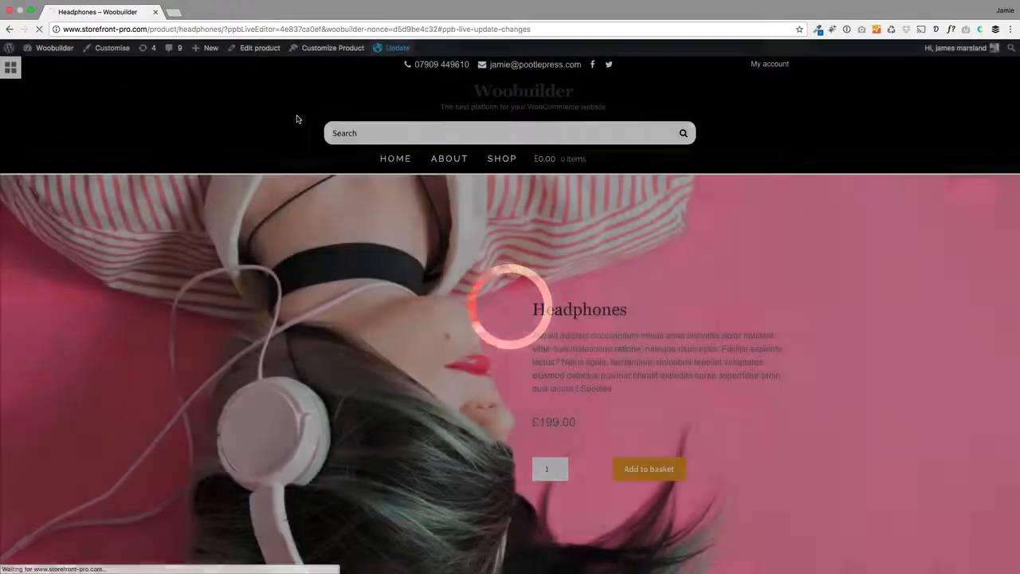